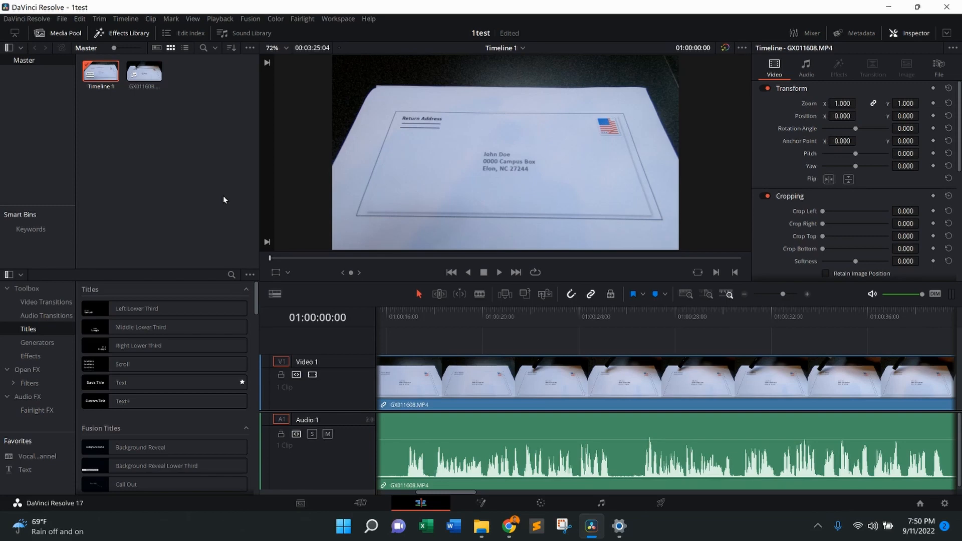
mouse_move(138, 185)
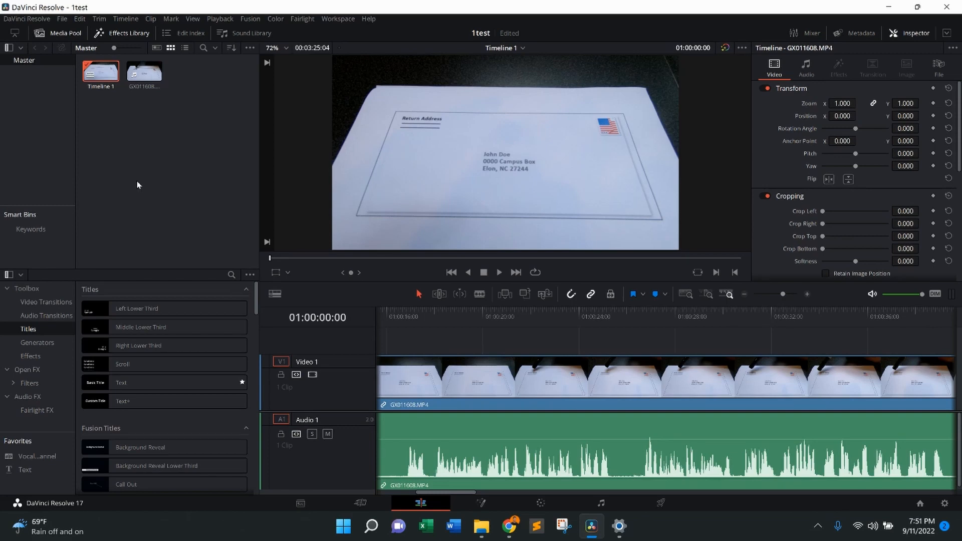
mouse_move(575, 367)
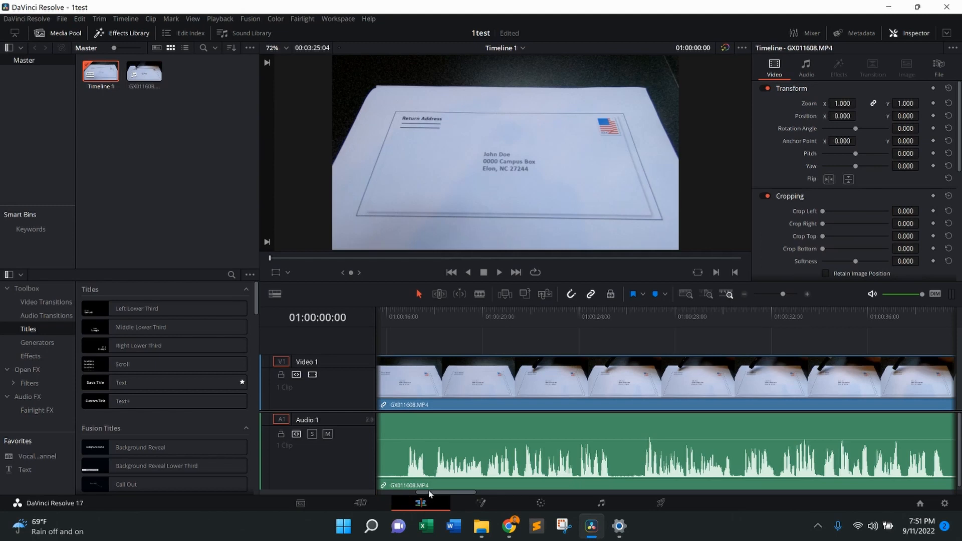
mouse_move(660, 503)
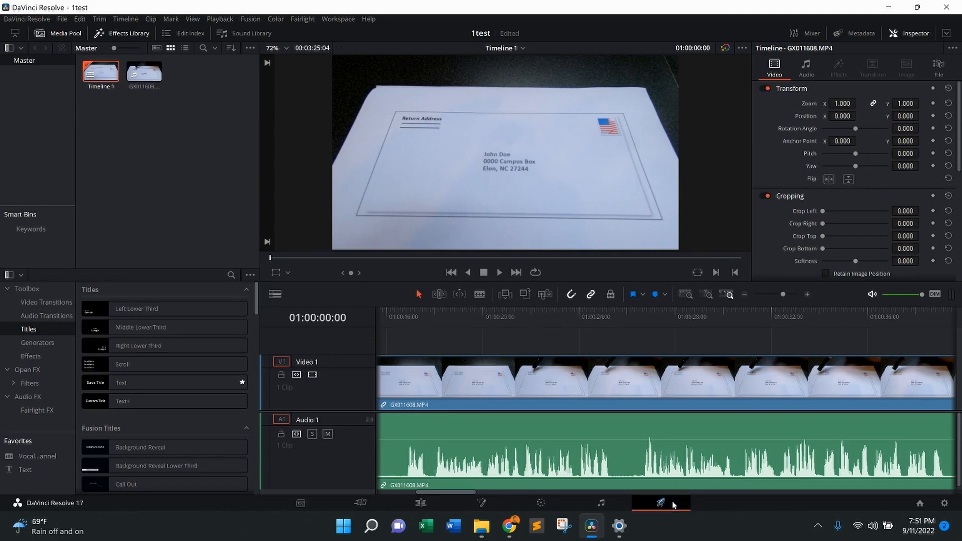
On the Deliver page, compare Vimeo and Twitter presets, settle on YouTube 1080p, filename 1test.
left_click(660, 502)
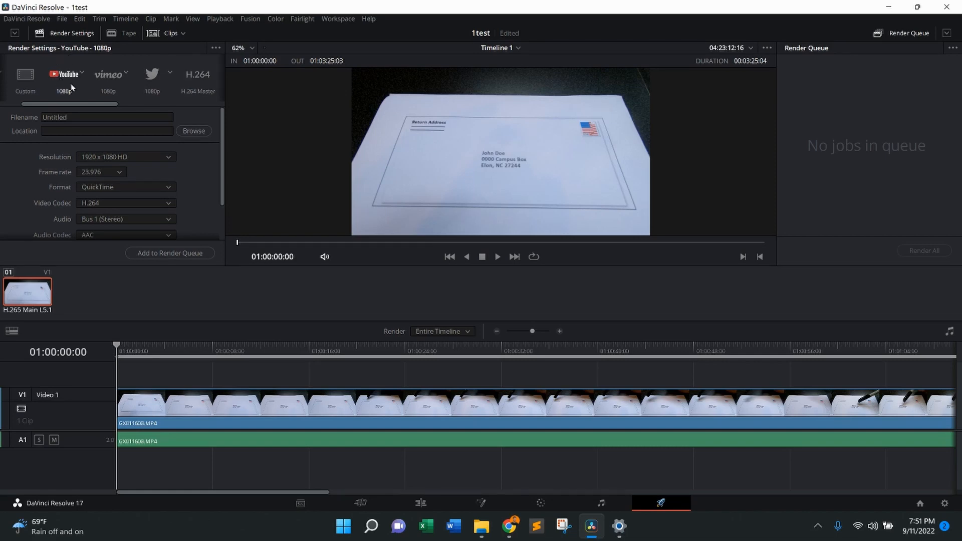
mouse_move(66, 84)
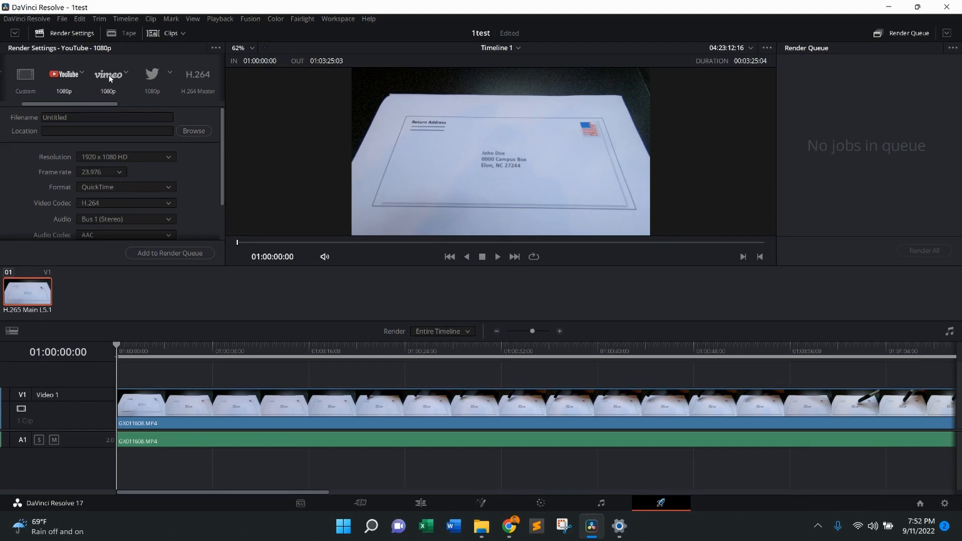
left_click(108, 73)
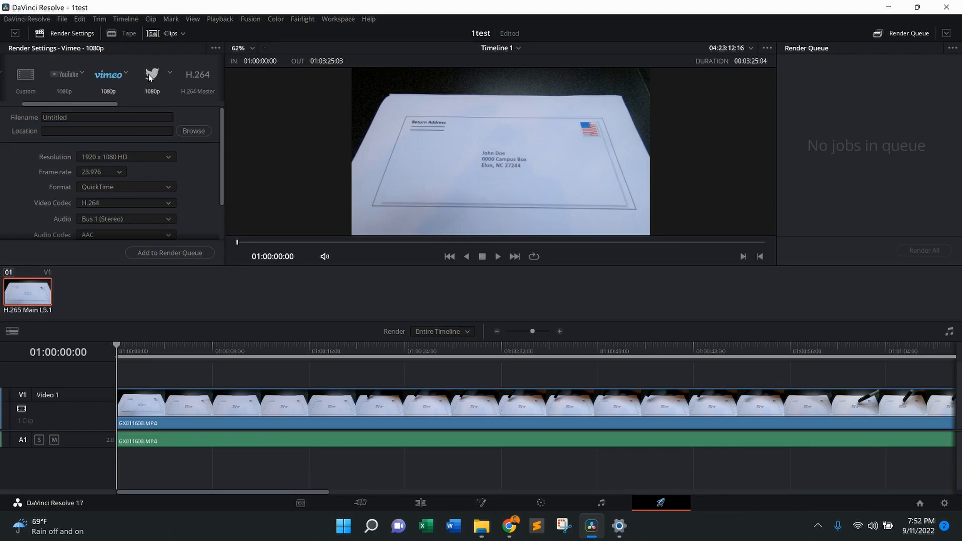
left_click(151, 77)
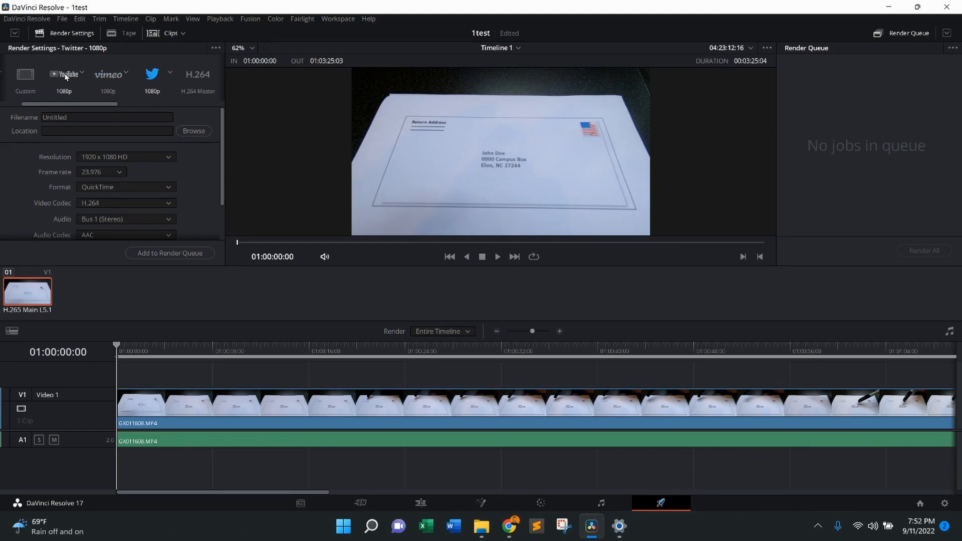
left_click(63, 74)
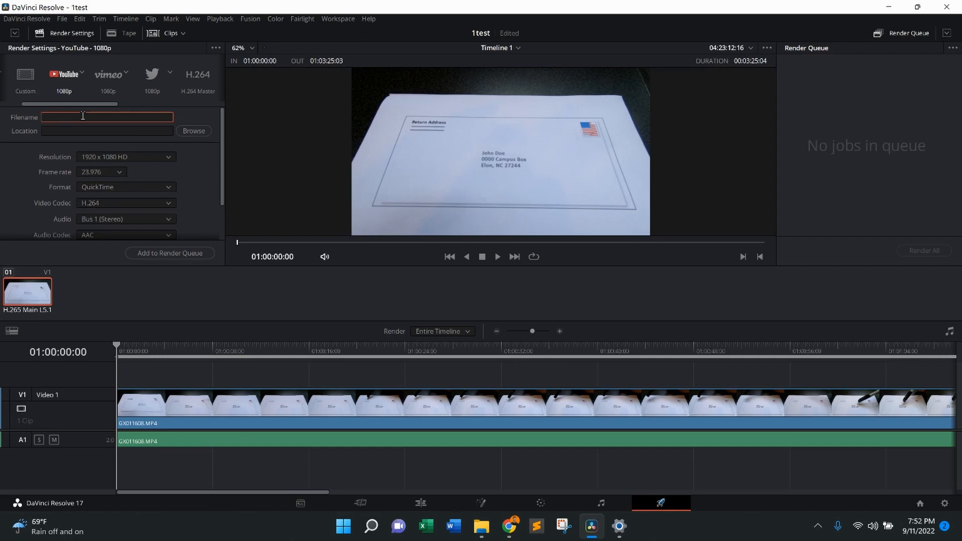
type("1test")
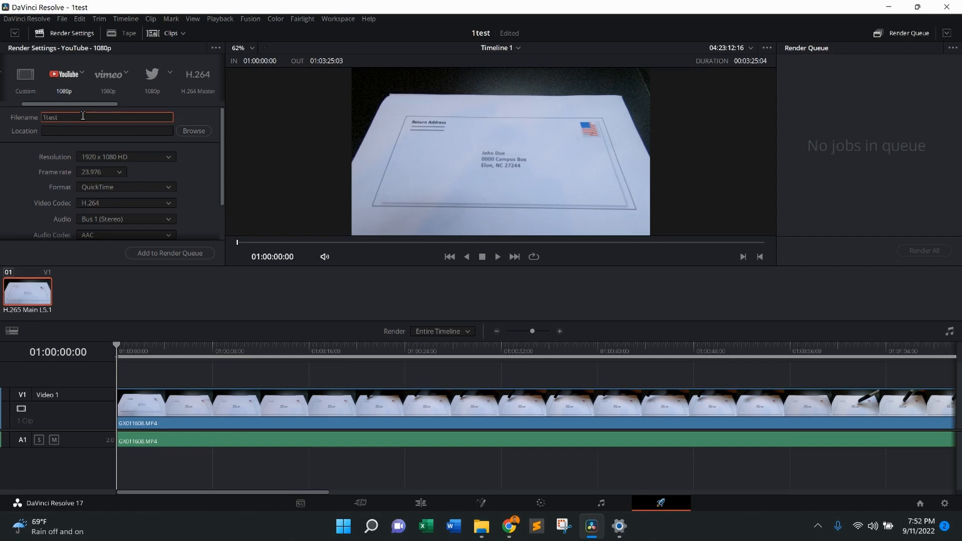
mouse_move(193, 131)
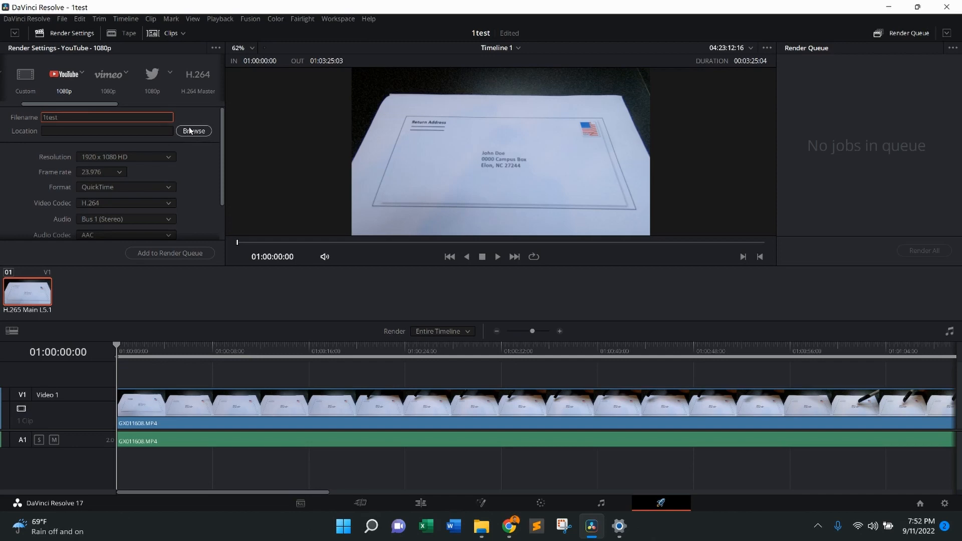
Set the render location to Desktop > HOW TO with matt > 1test.
left_click(193, 130)
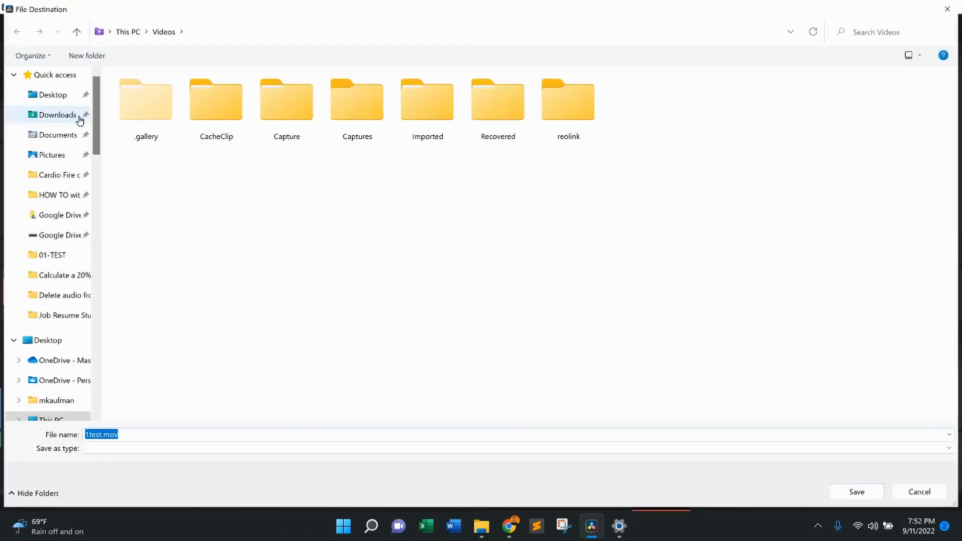
left_click(58, 196)
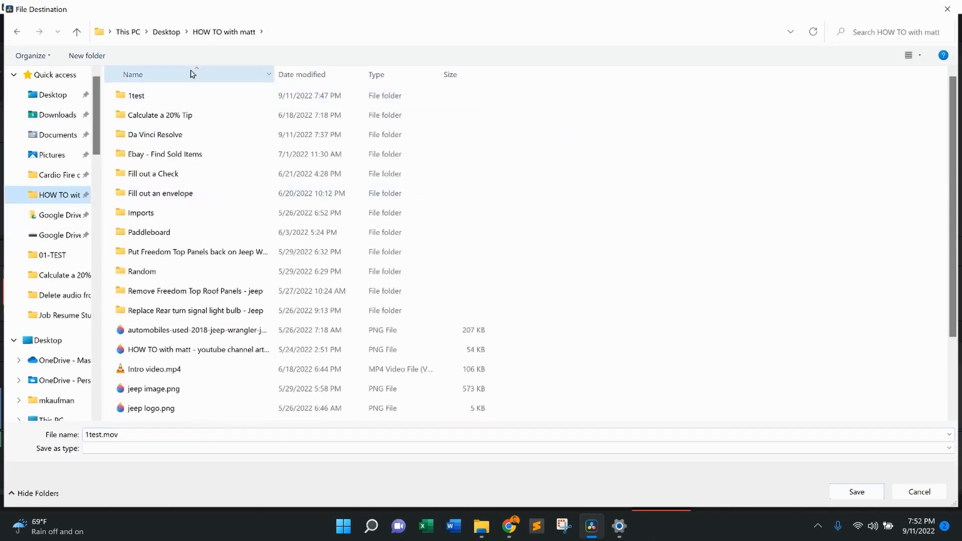
left_click(136, 95)
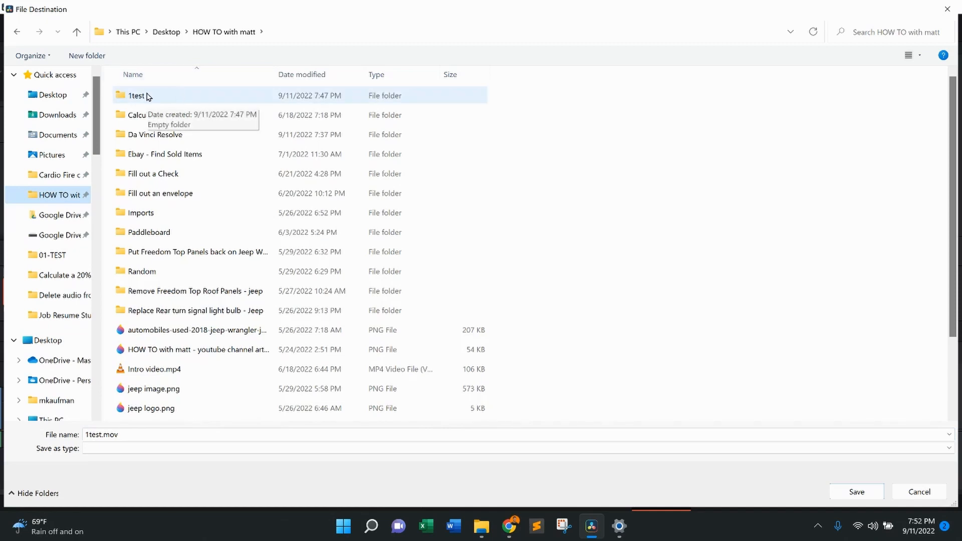
left_click(136, 96)
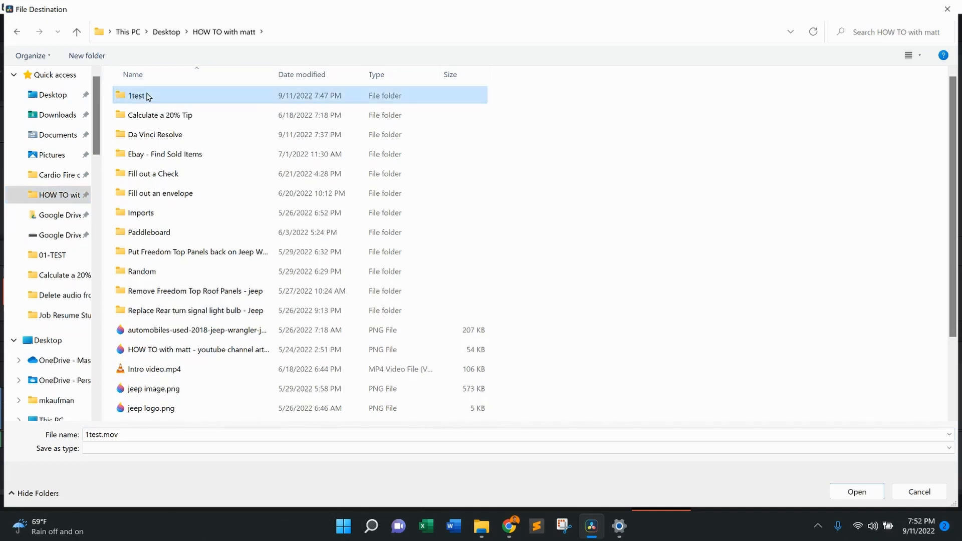
double_click(136, 95)
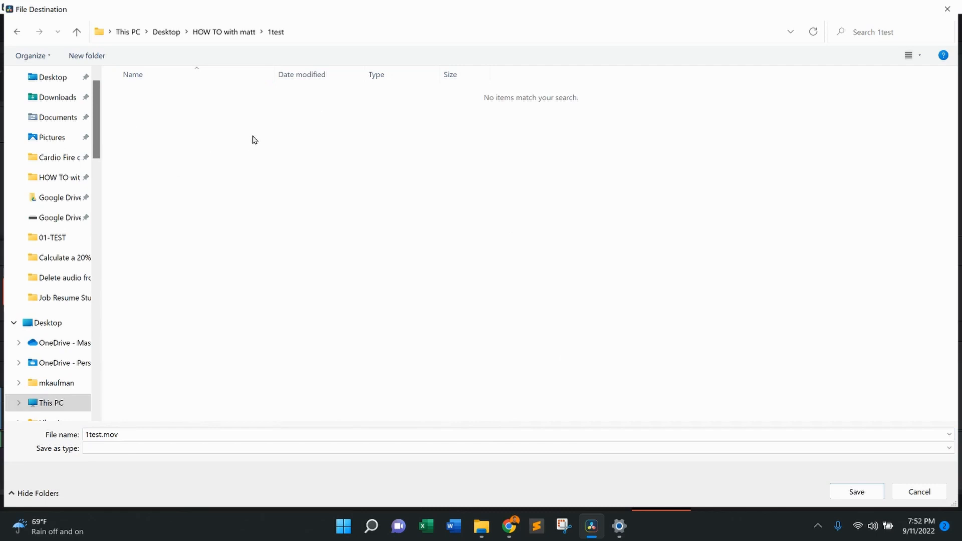
mouse_move(857, 491)
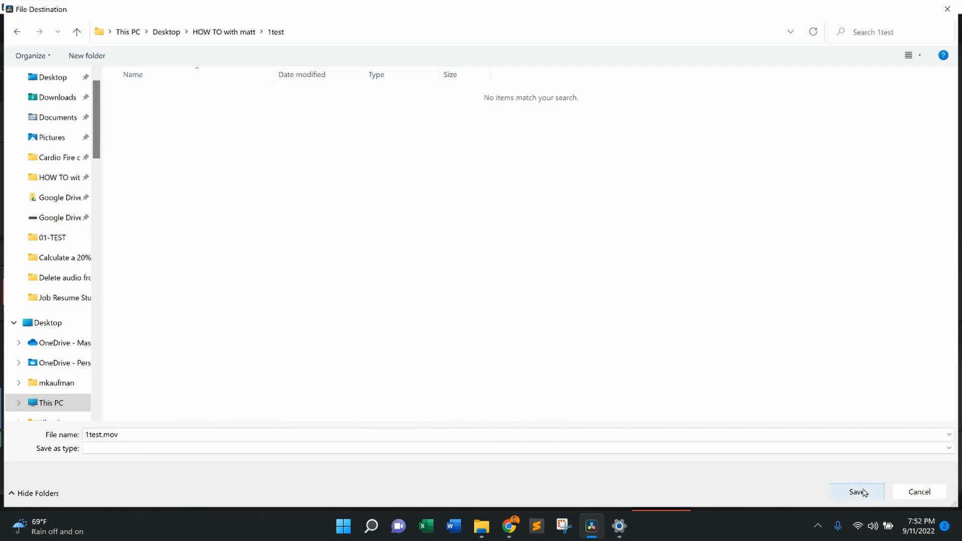
left_click(856, 491)
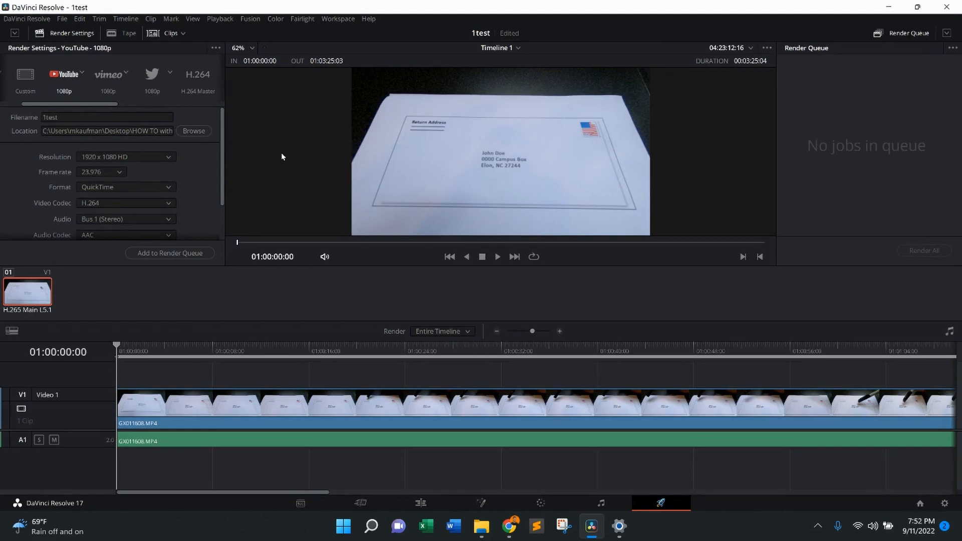
Change the output format from QuickTime to MP4, keeping H.264 and AAC.
scroll("down", 3)
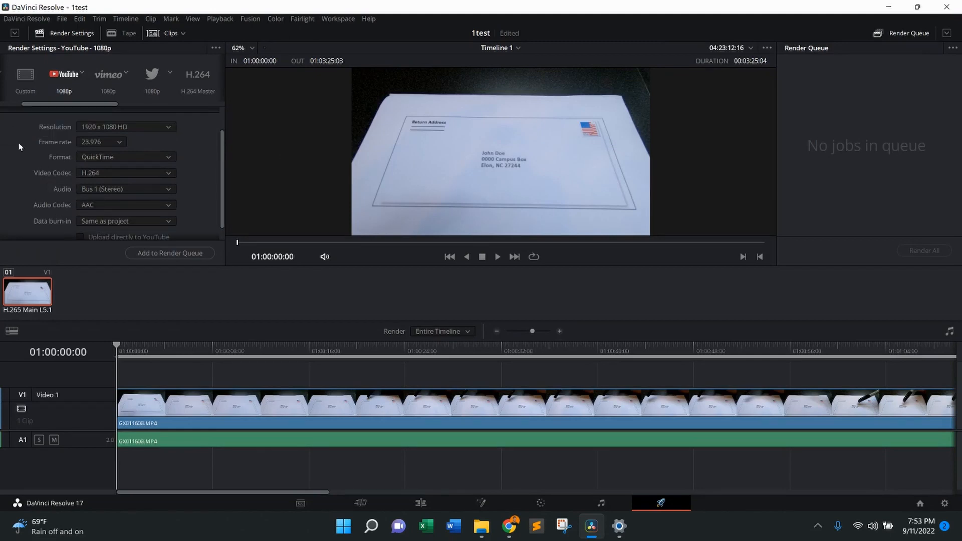
mouse_move(131, 157)
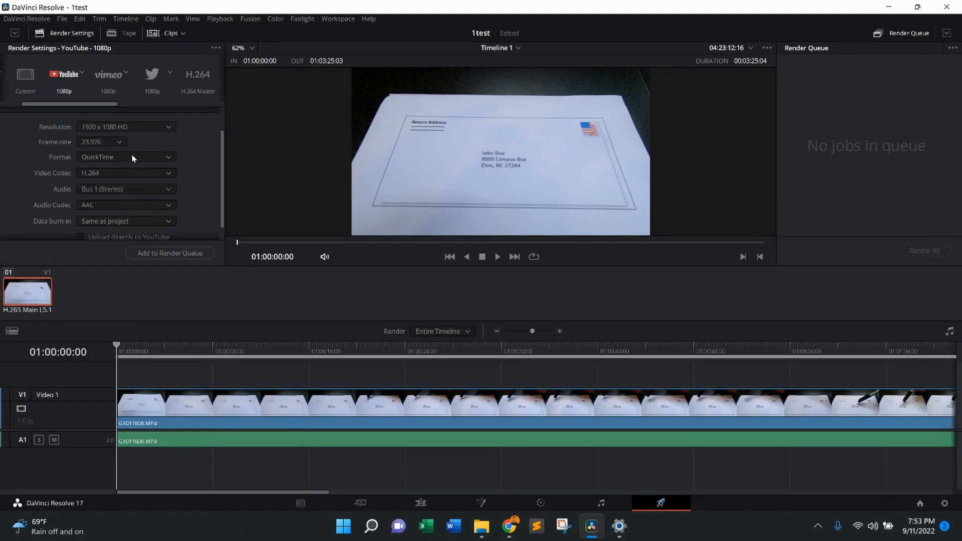
left_click(126, 158)
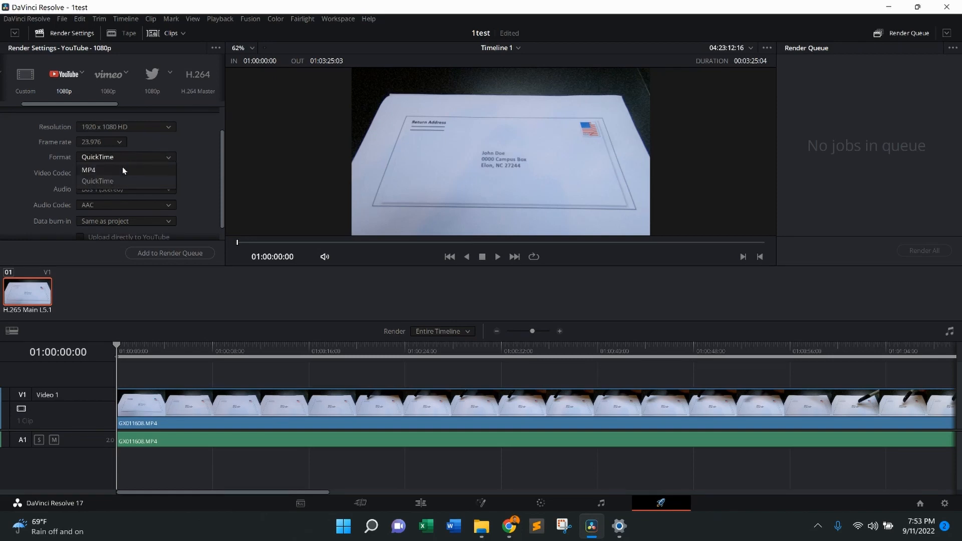
left_click(88, 170)
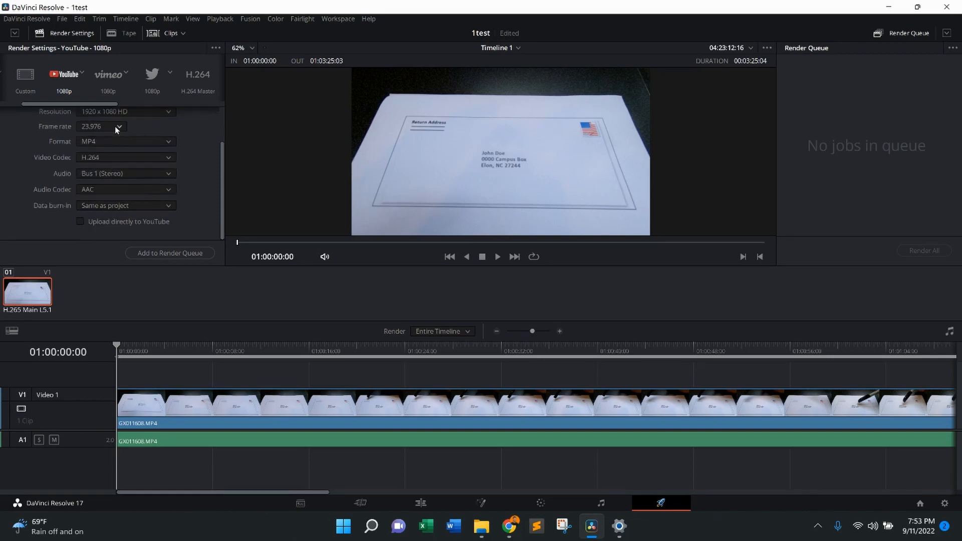
mouse_move(170, 253)
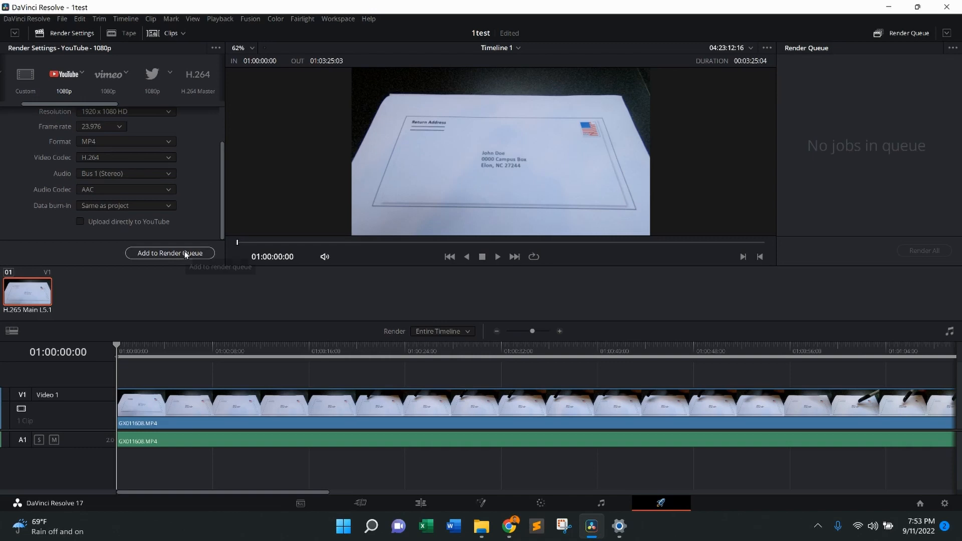
Add the 1test | Timeline 1 job to the render queue and render it to completion.
left_click(171, 252)
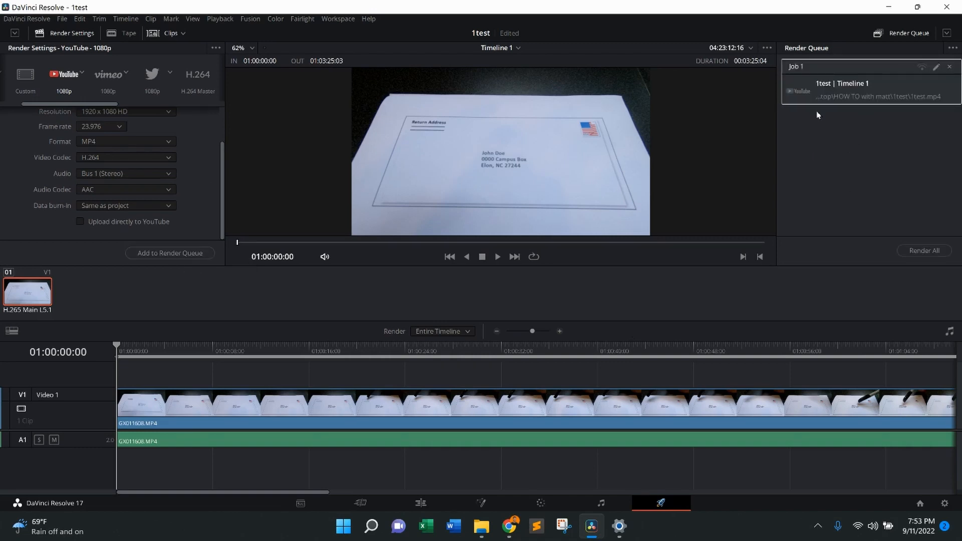
mouse_move(878, 171)
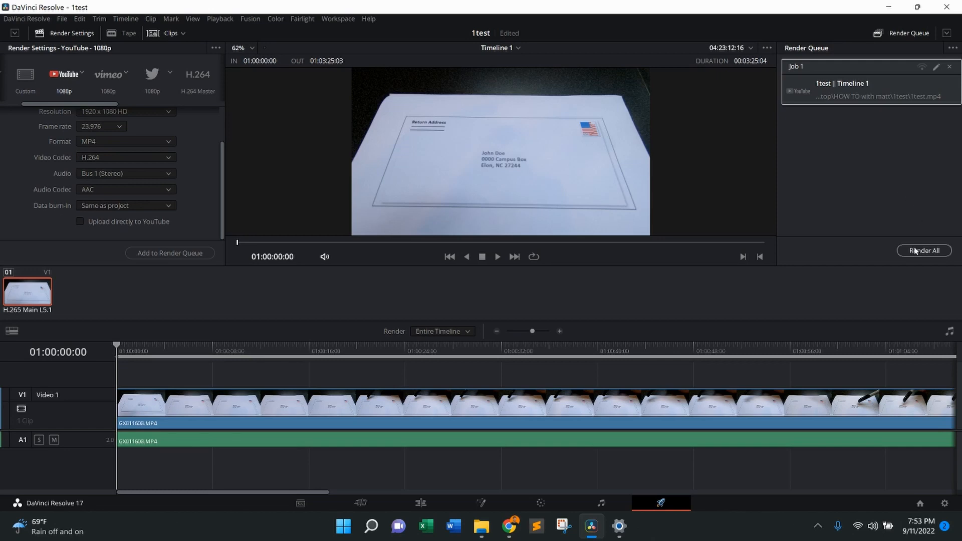
left_click(922, 250)
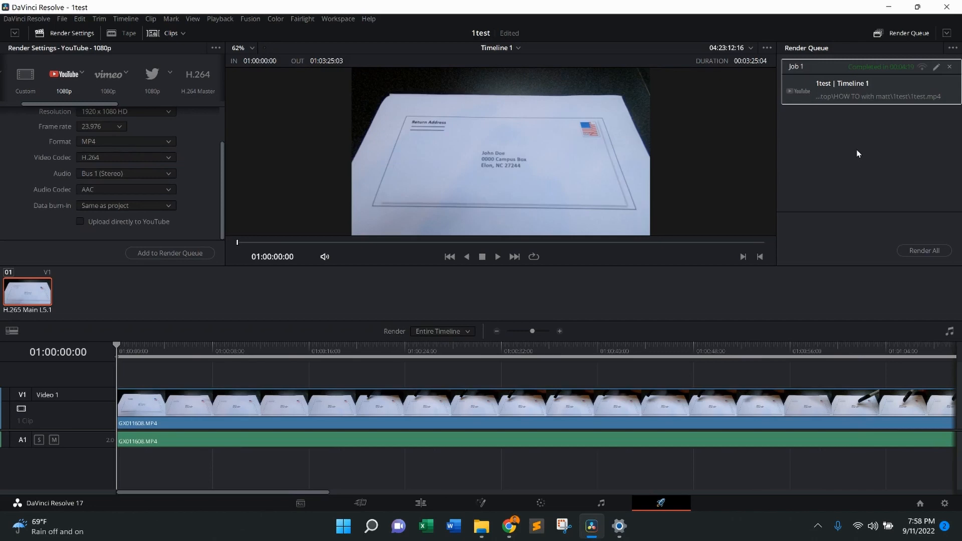
mouse_move(869, 81)
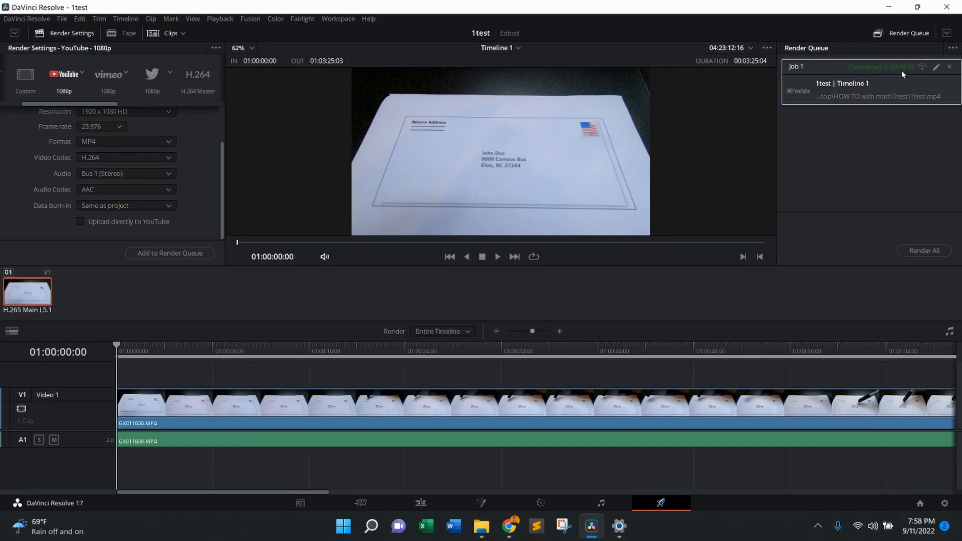
mouse_move(884, 162)
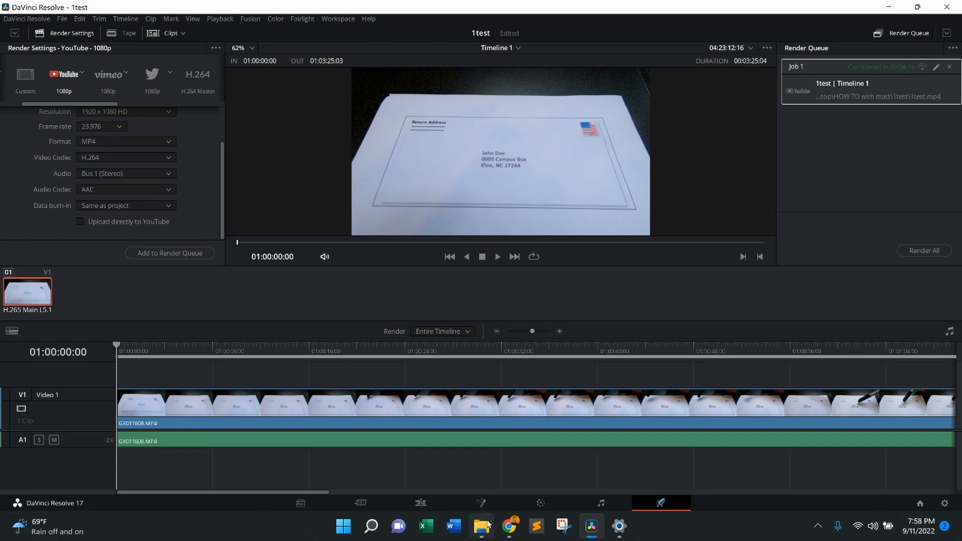
In File Explorer, open HOW TO with matt > 1test to see the rendered 1test.mp4.
left_click(481, 525)
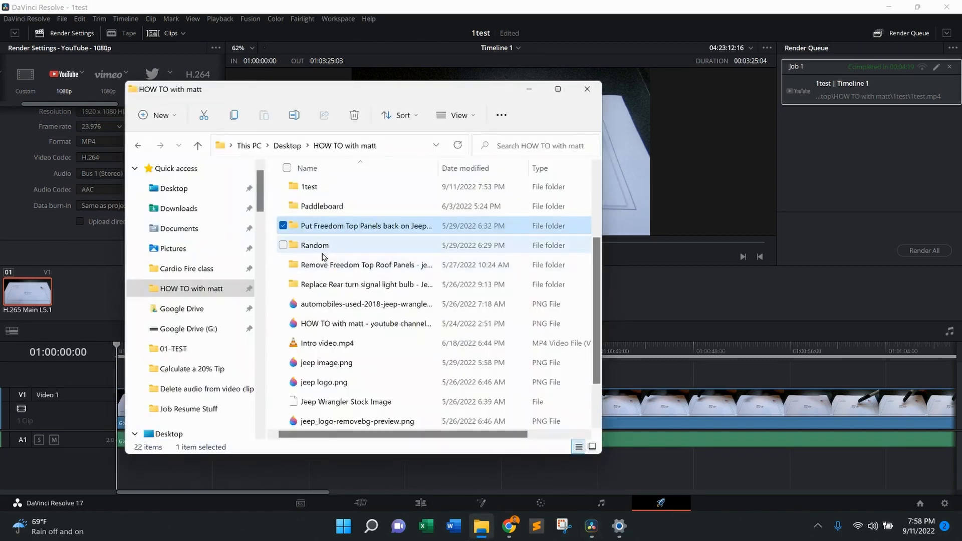
double_click(309, 187)
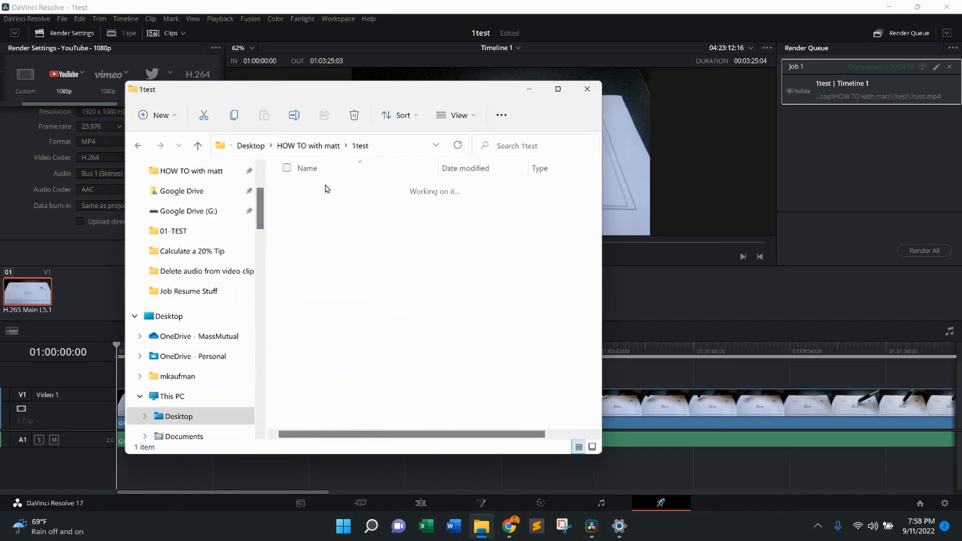